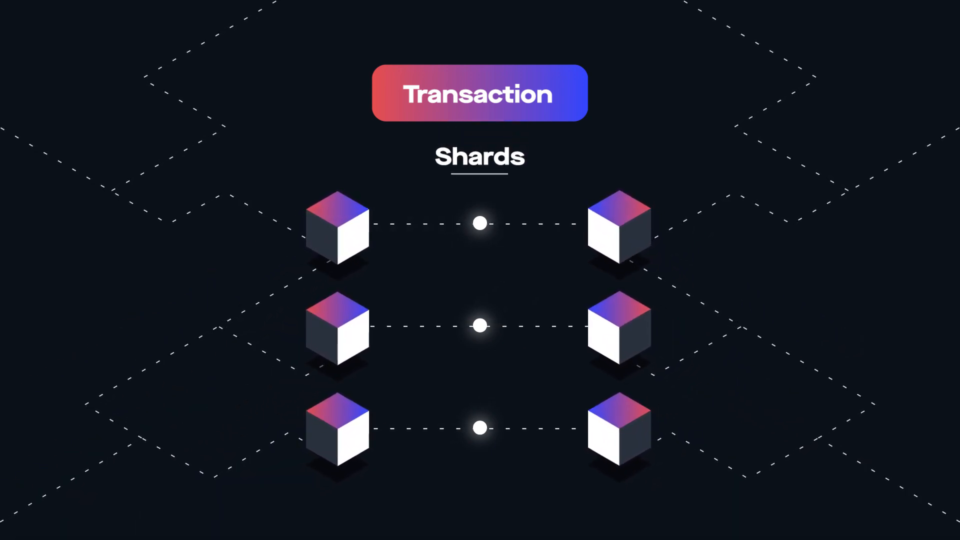
{"action": "scroll", "scroll_direction": "down", "scroll_amount": 3}
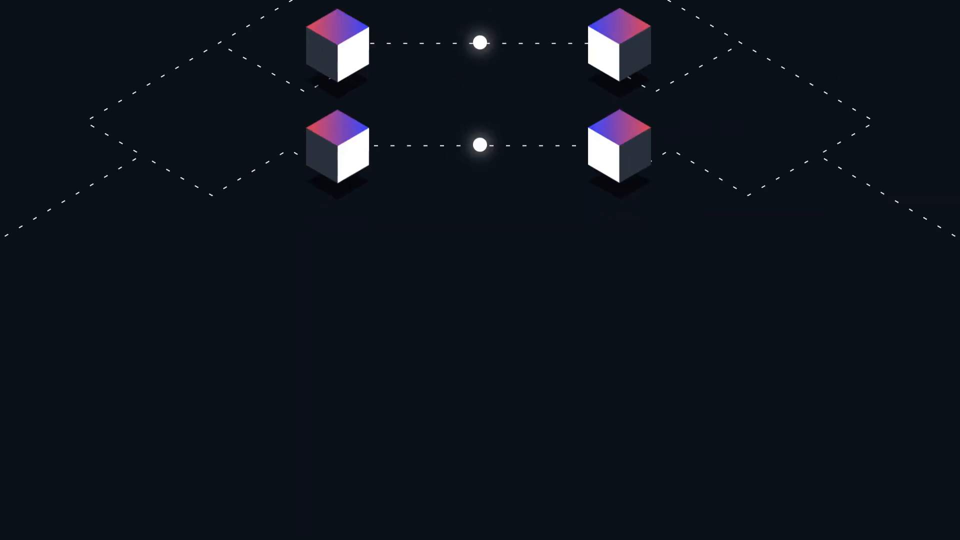